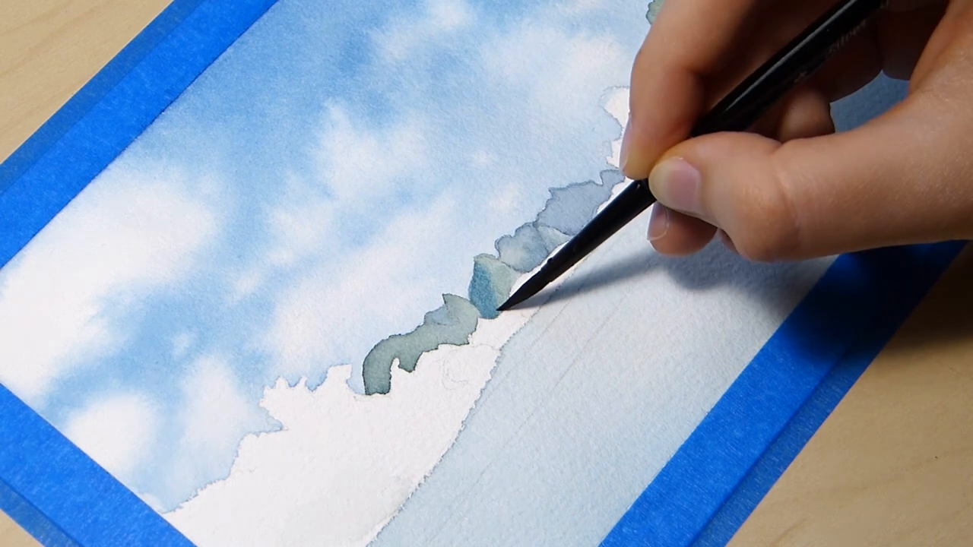
pyautogui.moveTo(487, 296)
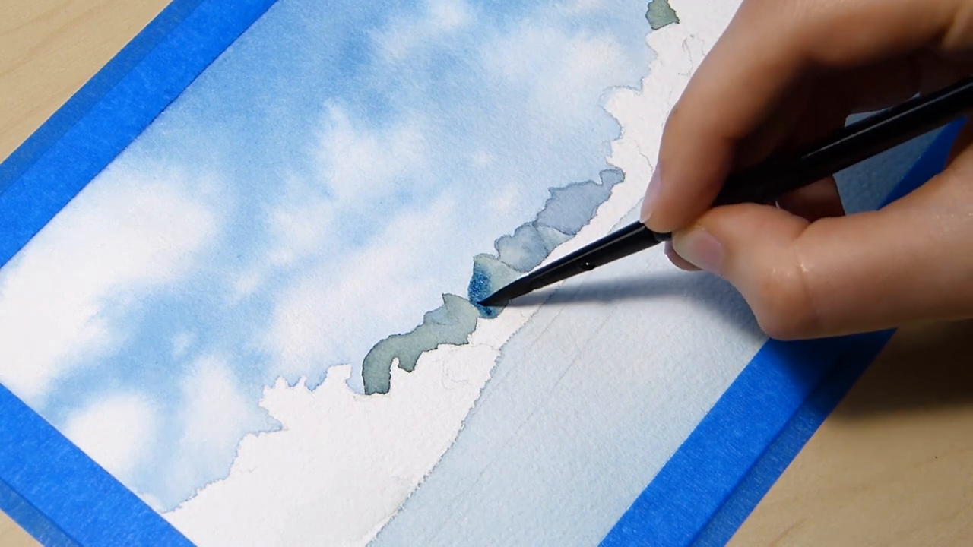